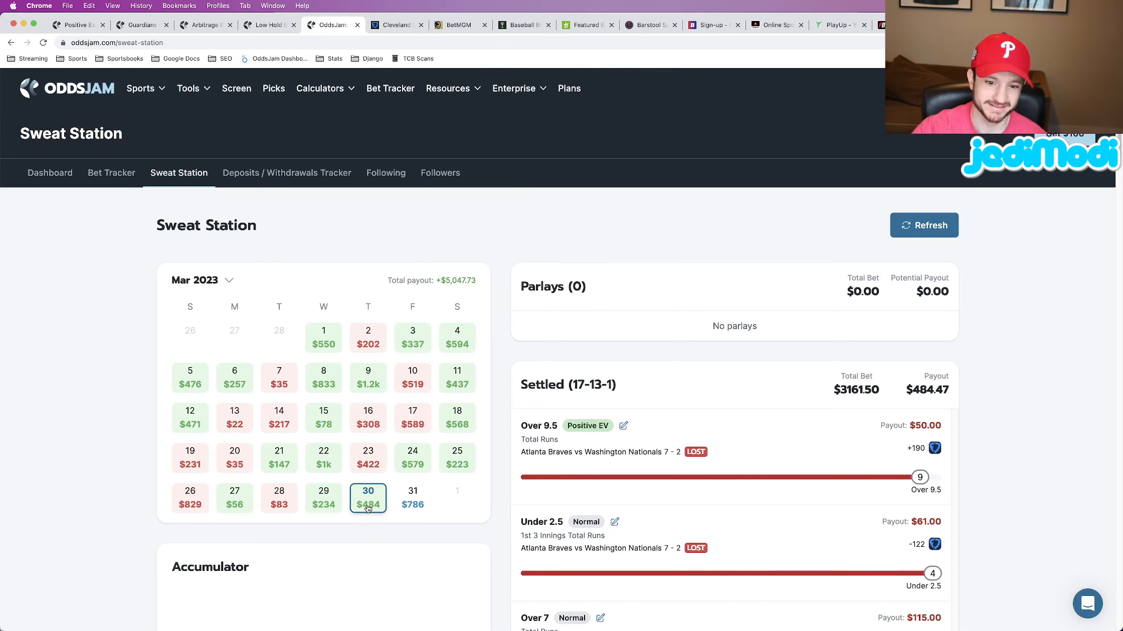
scroll(down, 3)
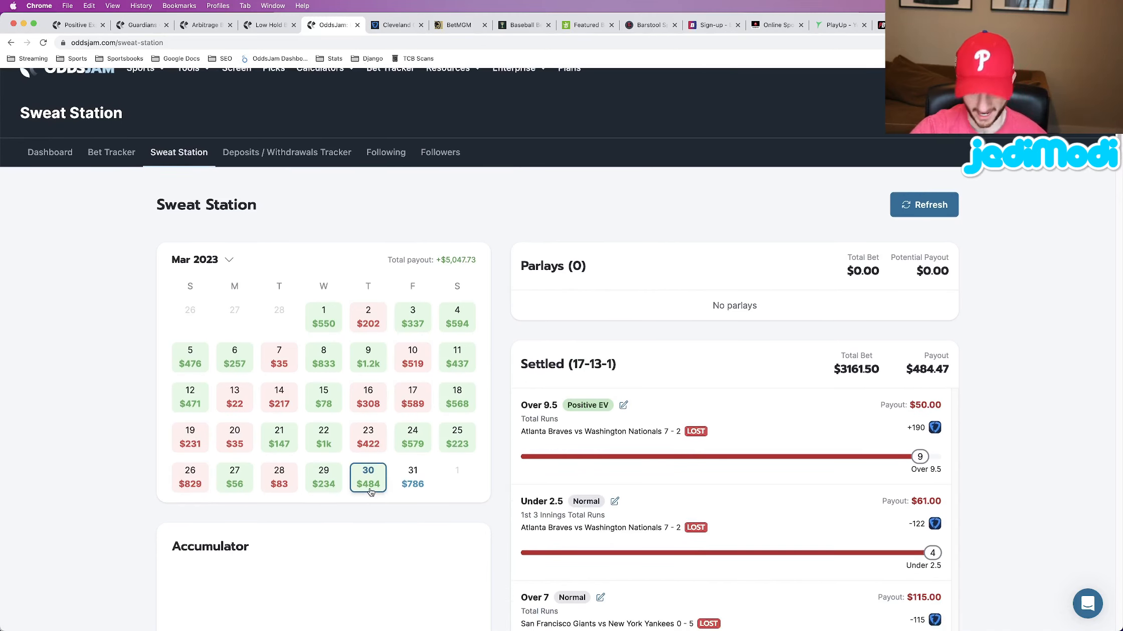